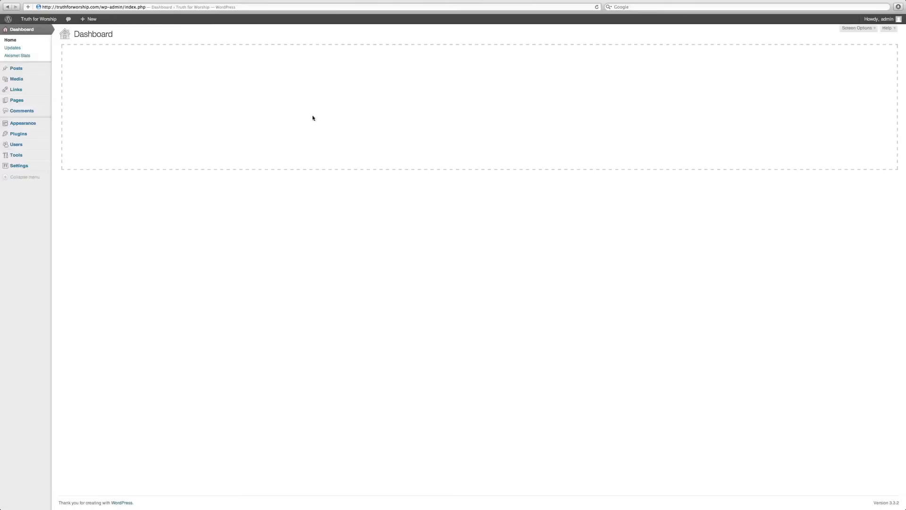
pyautogui.moveTo(16, 89)
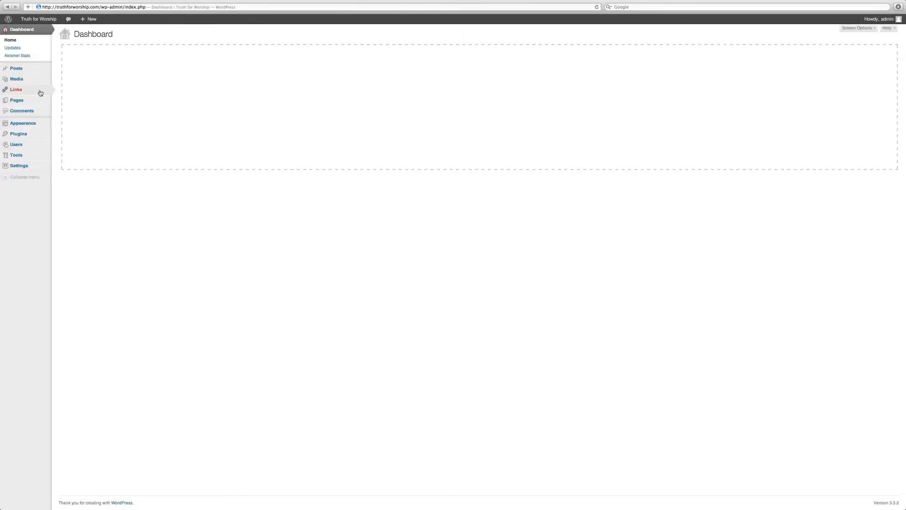
pyautogui.moveTo(16, 78)
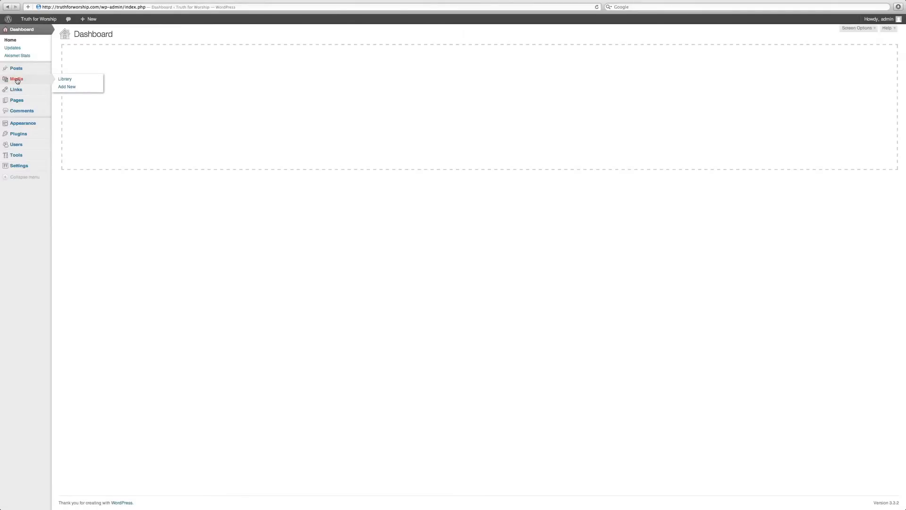
# Go to the Media Library listing the header PNG and Respect Banner JPG
pyautogui.click(65, 79)
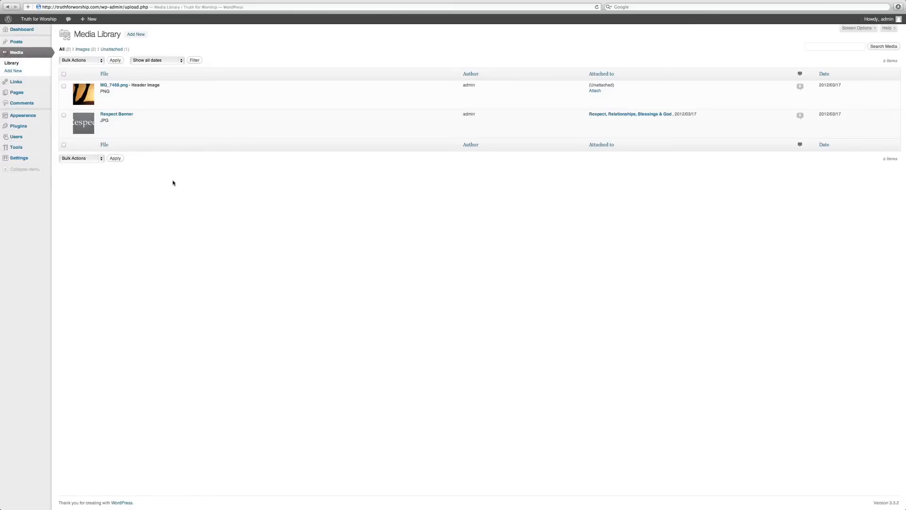
pyautogui.moveTo(133, 46)
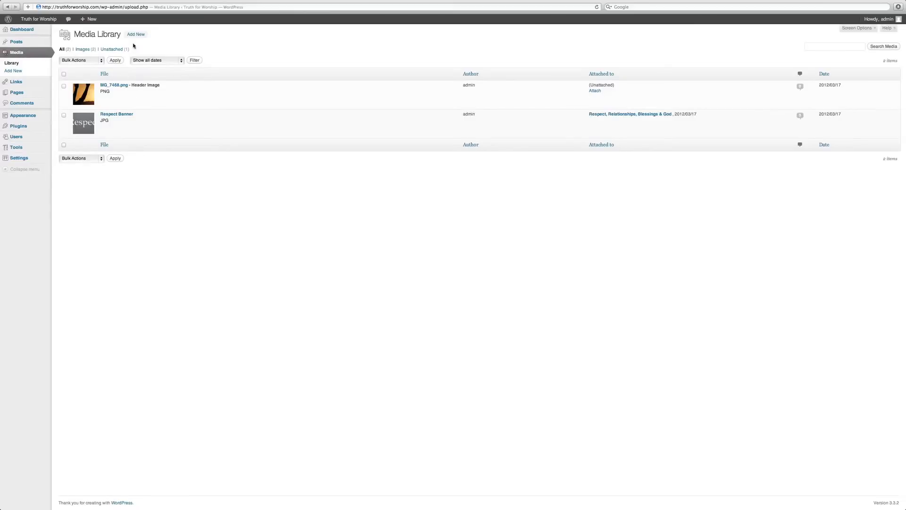
# Start Add New media and bring up the local file chooser via Select Files
pyautogui.click(136, 34)
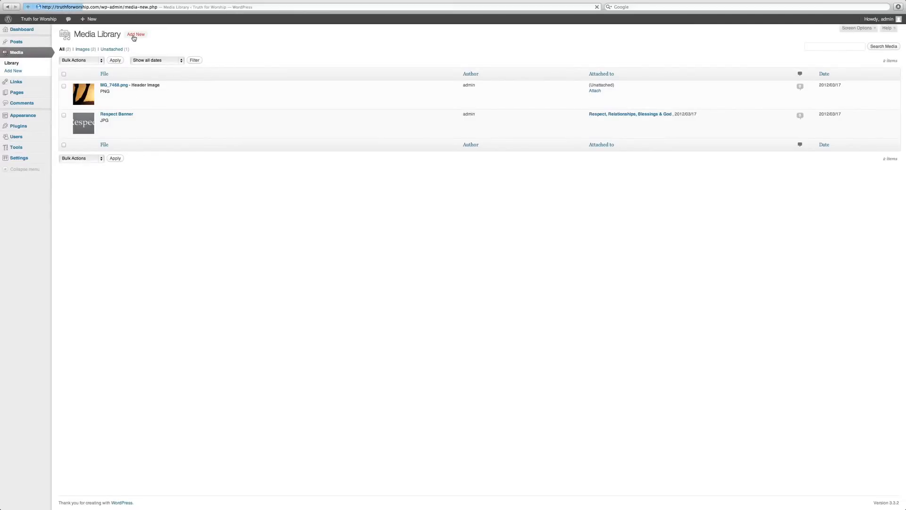
pyautogui.click(136, 34)
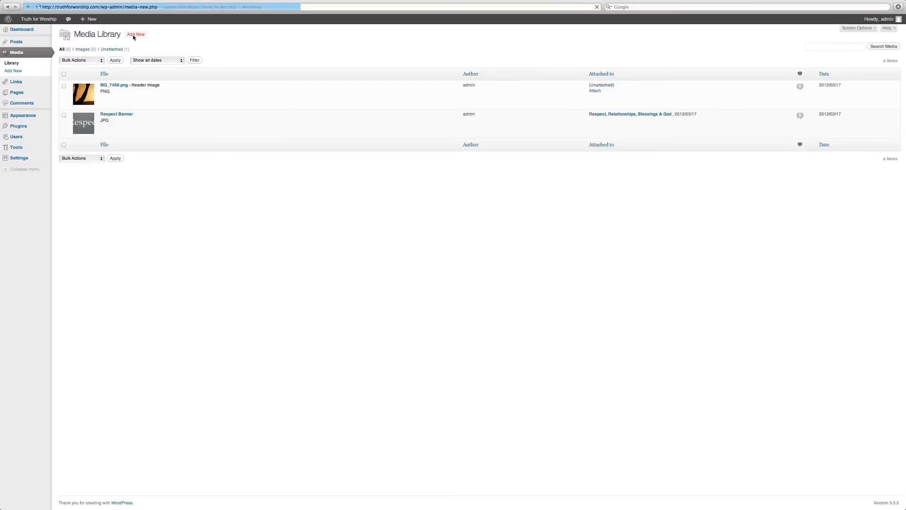
pyautogui.click(136, 34)
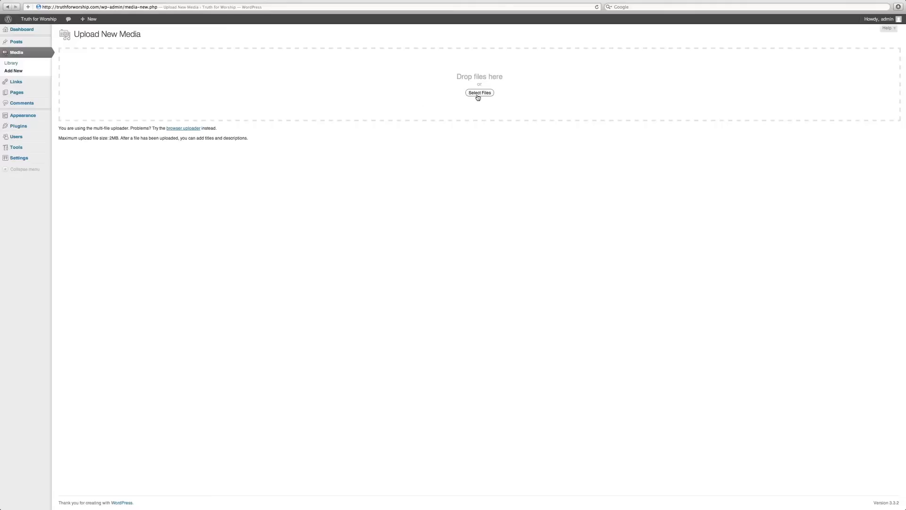
pyautogui.click(480, 92)
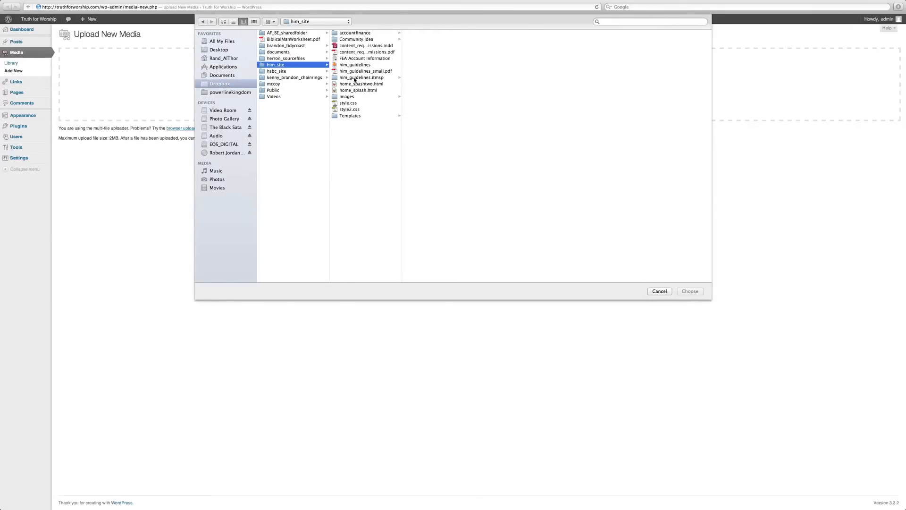
# Upload beach.png from the images folder so its details form shows title 'beach'
pyautogui.click(348, 96)
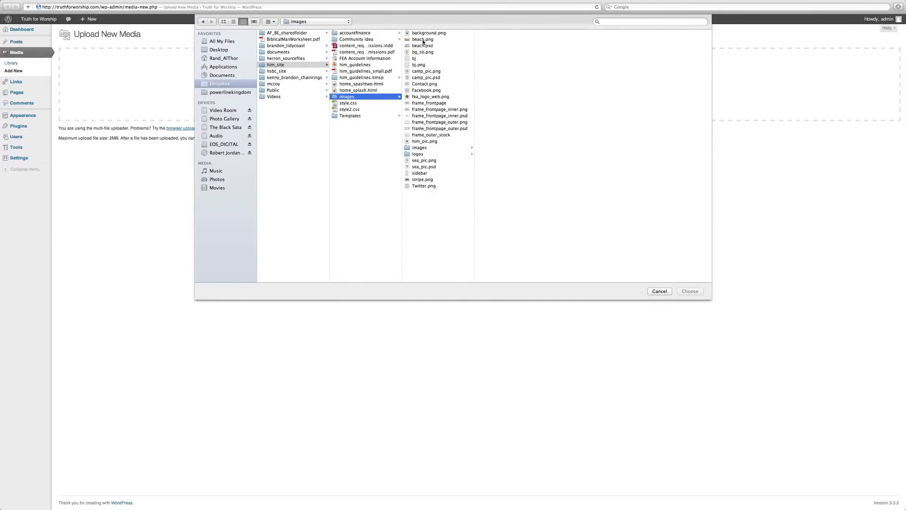
pyautogui.click(423, 40)
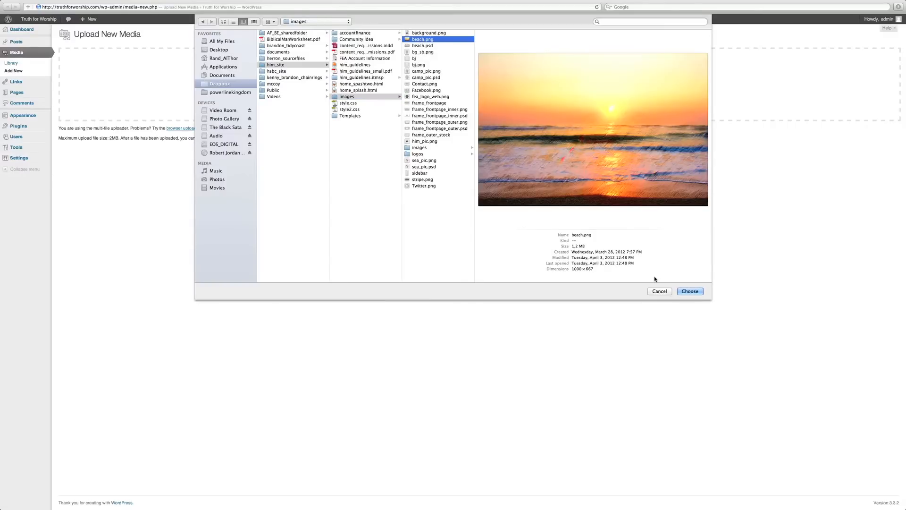
pyautogui.click(689, 291)
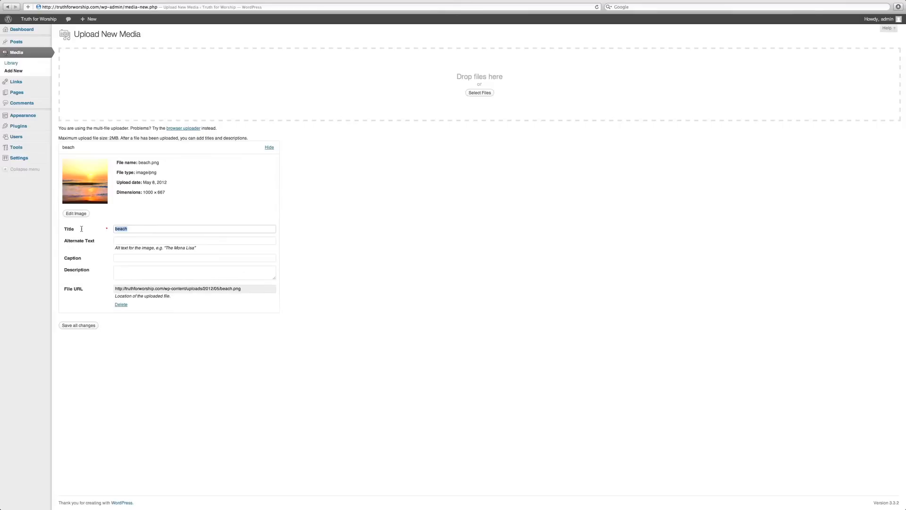
# Set title 'Sunrise in Hobe Sound' and alternate text 'Picture of Sunrise', then save all changes
pyautogui.write('Sunrise in Hobe Sound')
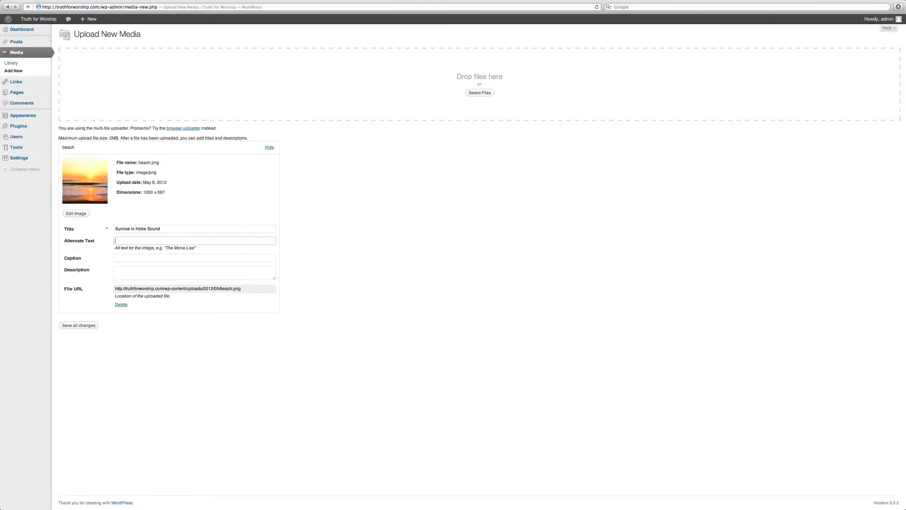
pyautogui.write('Sun')
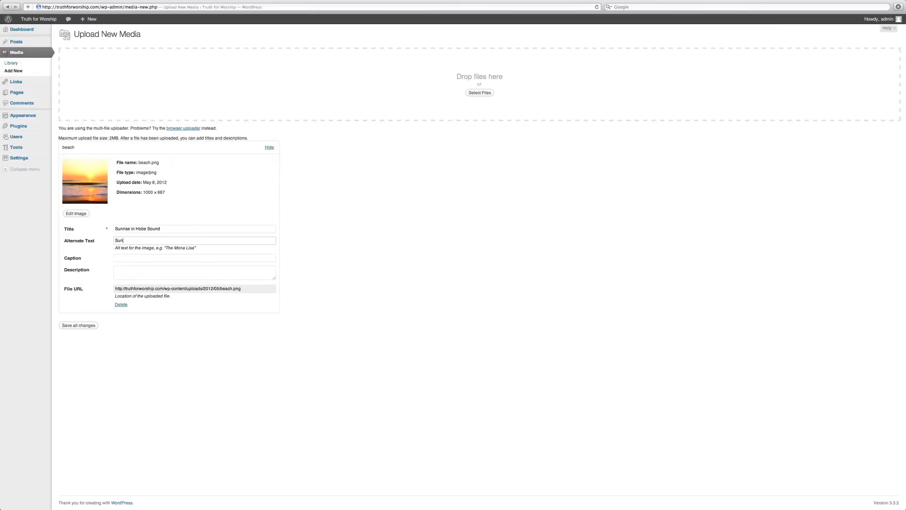
pyautogui.write('Picture of')
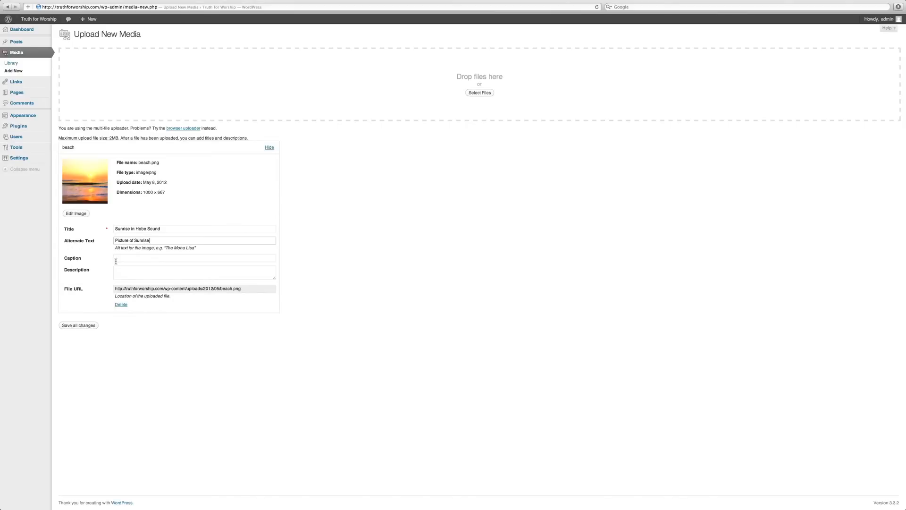
pyautogui.click(195, 257)
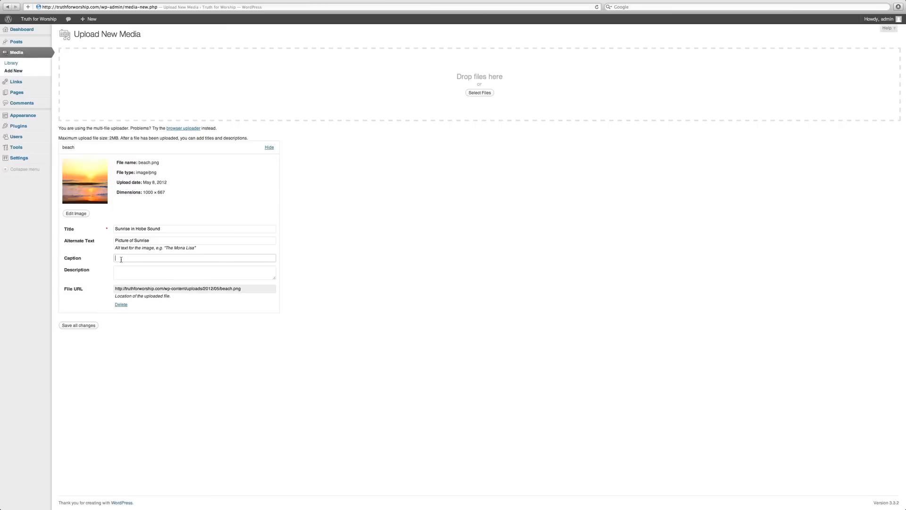
pyautogui.moveTo(99, 302)
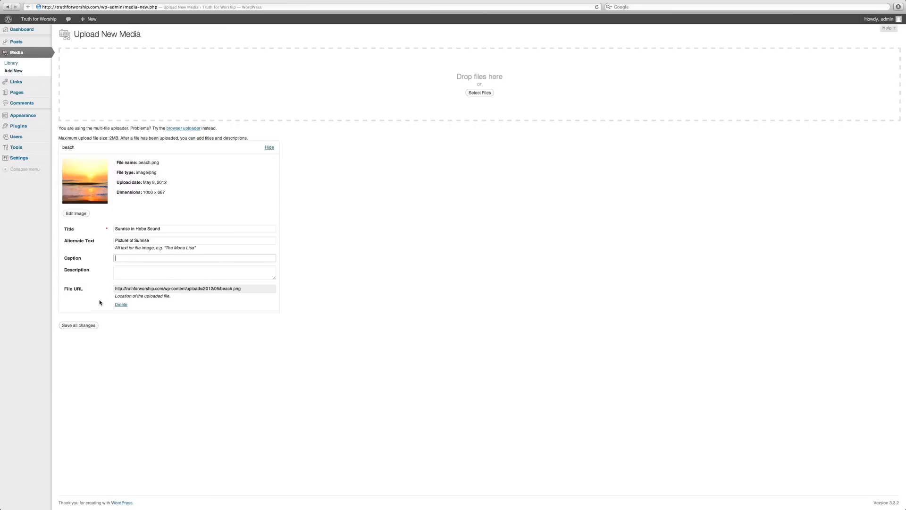
pyautogui.click(78, 325)
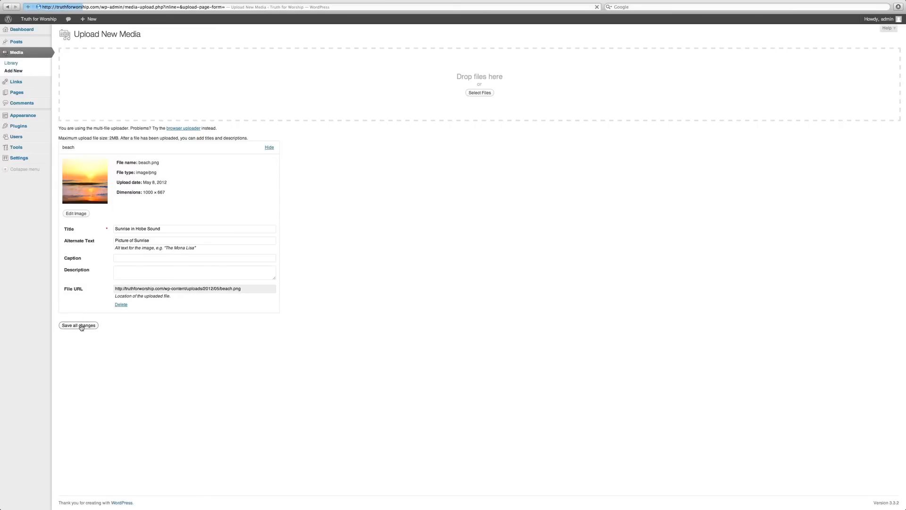
# View the Sunrise in Hobe Sound Edit Media page, then return to the three-item Media Library
pyautogui.click(79, 326)
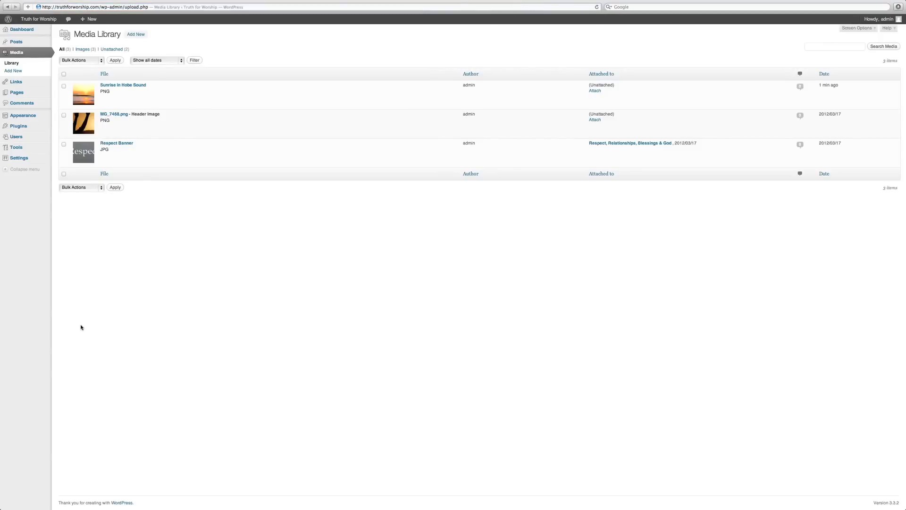
pyautogui.moveTo(122, 85)
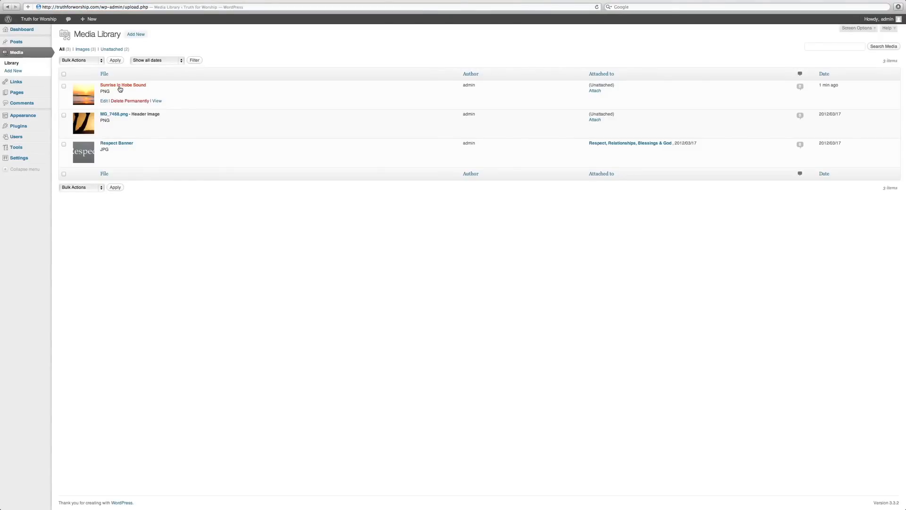
pyautogui.click(122, 85)
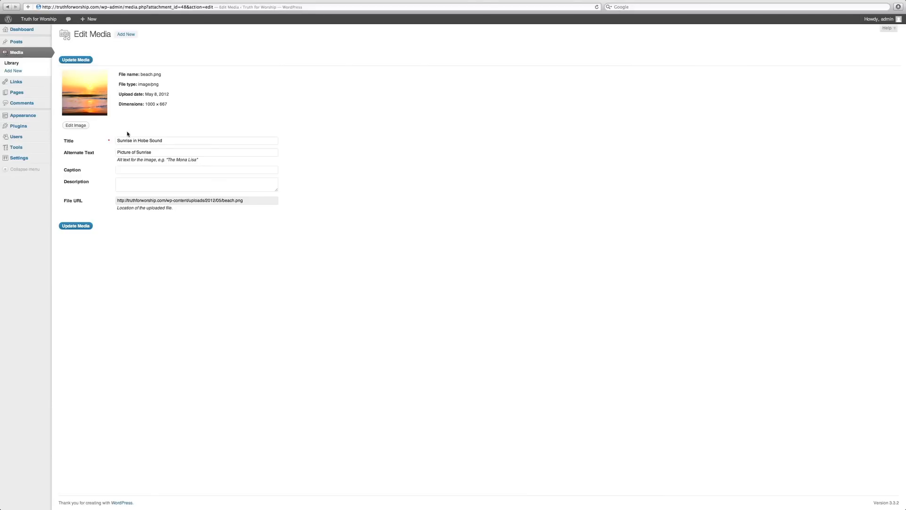
pyautogui.moveTo(17, 92)
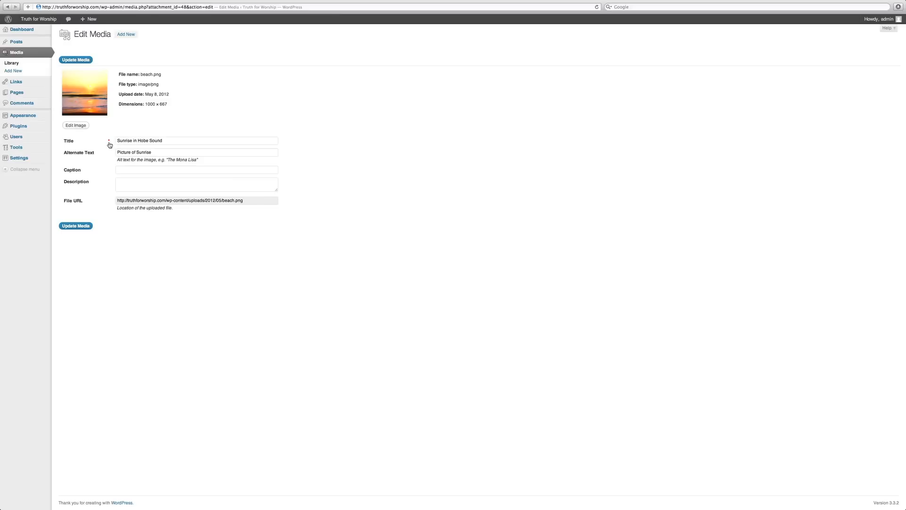
pyautogui.click(11, 62)
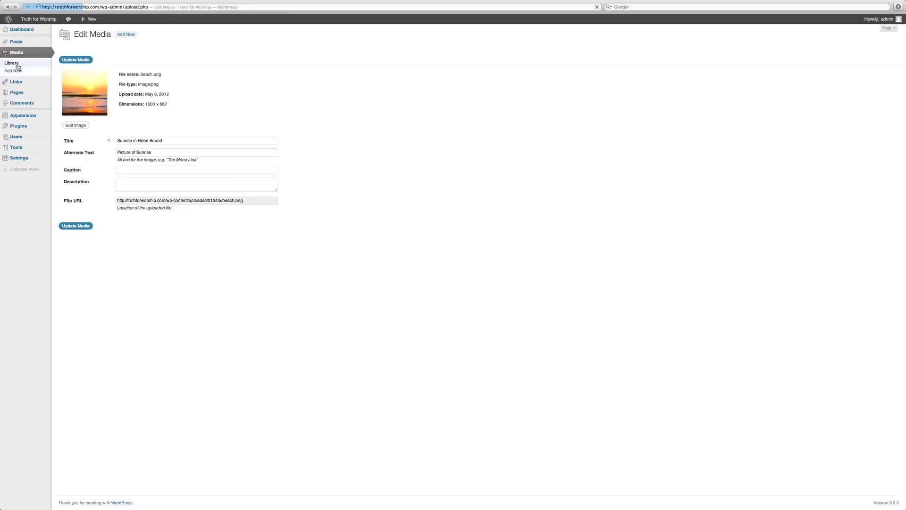
pyautogui.click(11, 63)
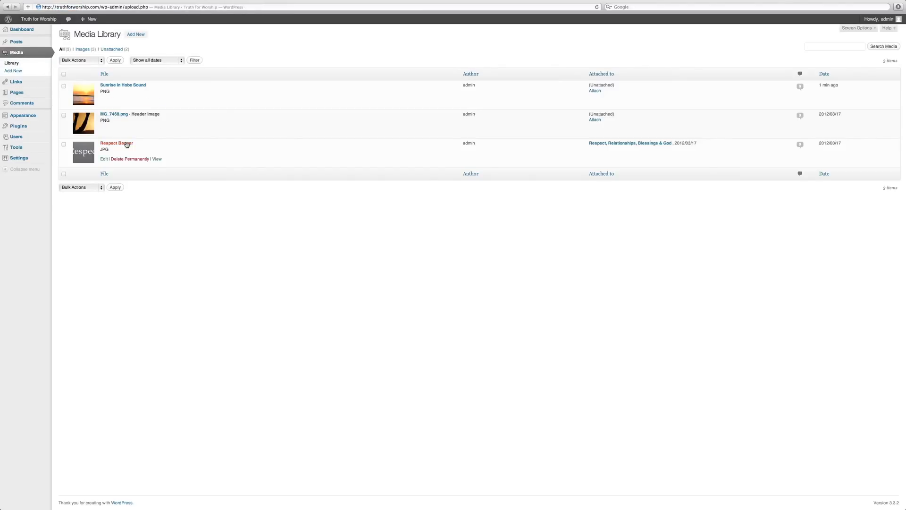